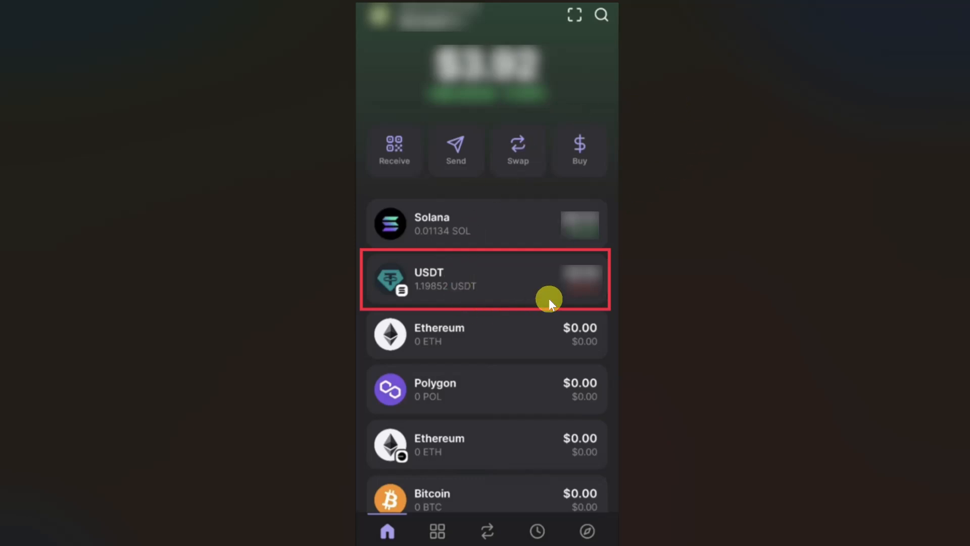
mouse_move(390, 303)
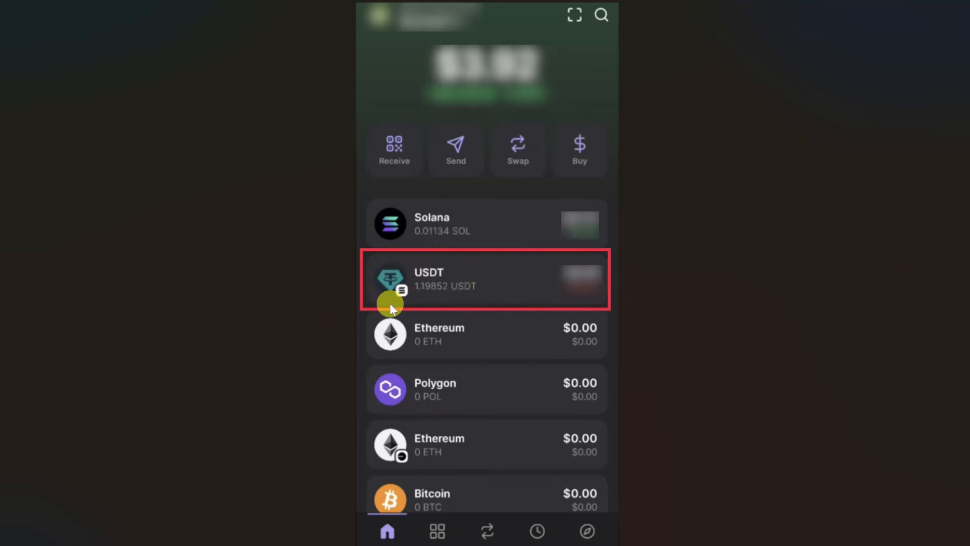
mouse_move(470, 365)
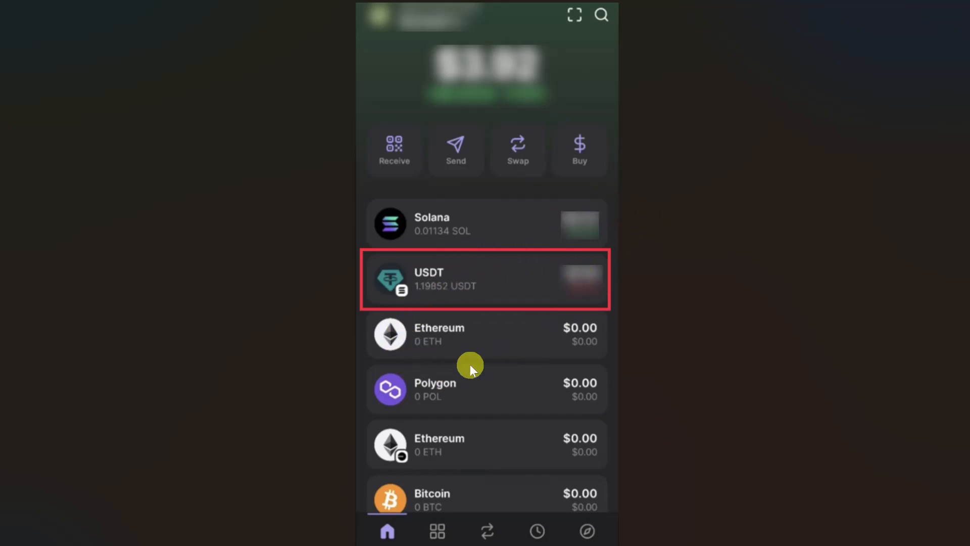
mouse_move(376, 251)
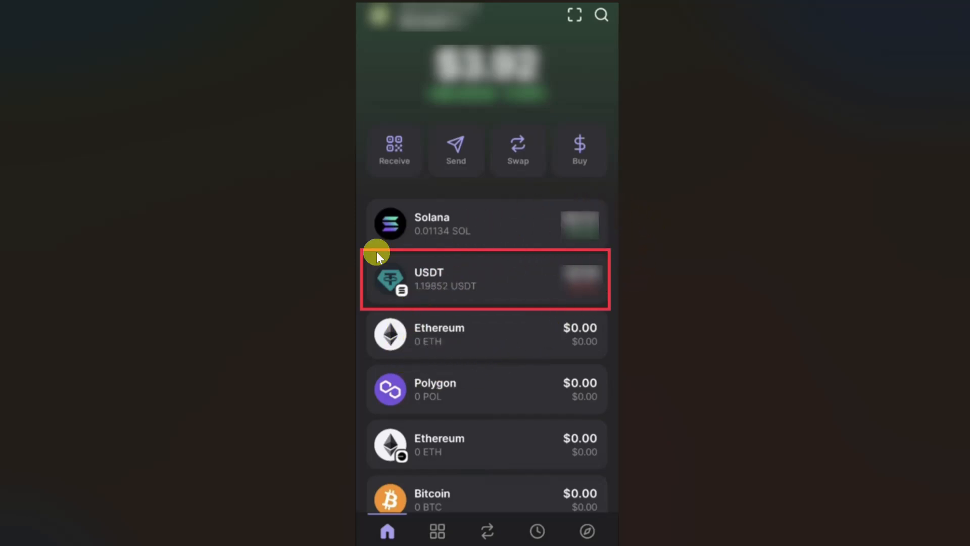
mouse_move(382, 331)
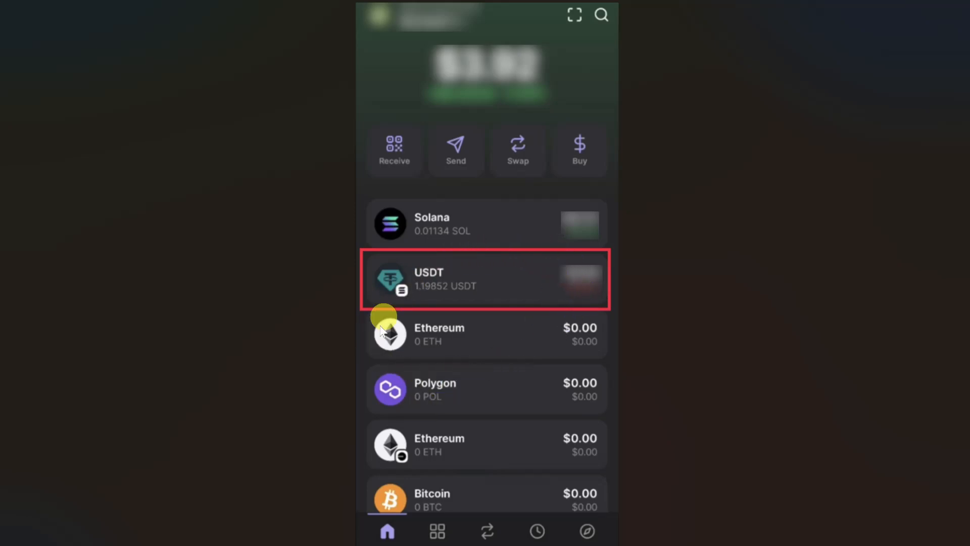
mouse_move(391, 298)
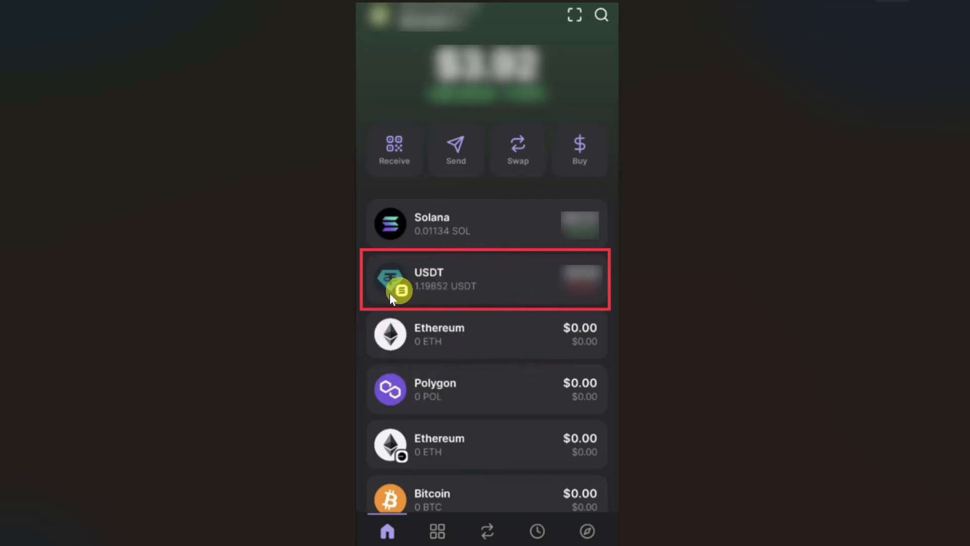
mouse_move(489, 286)
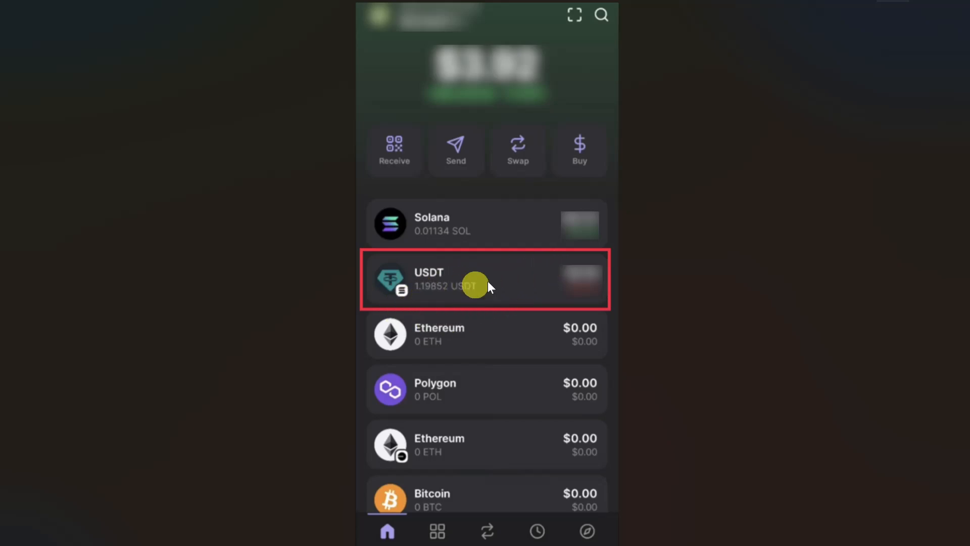
Start a USDT send from the token details in Phantom.
click(487, 279)
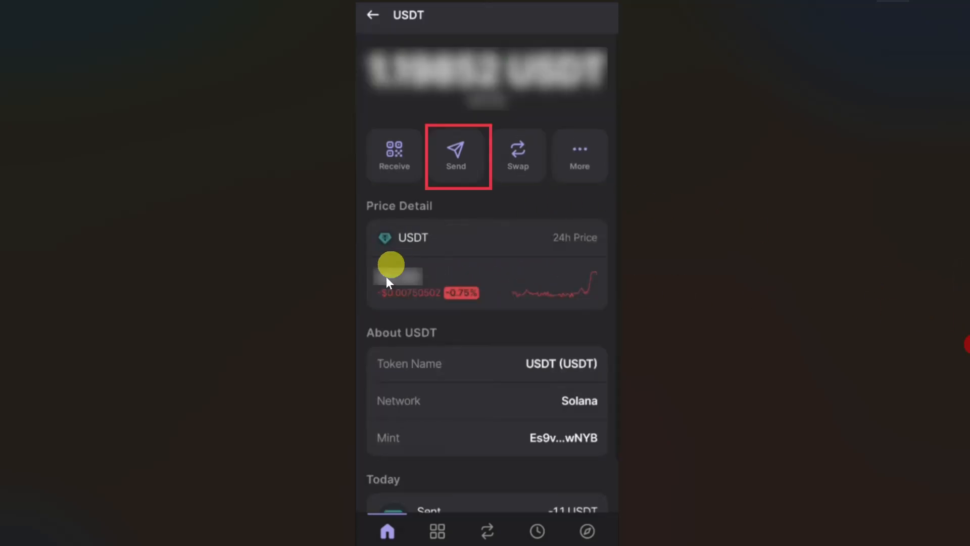
mouse_move(456, 163)
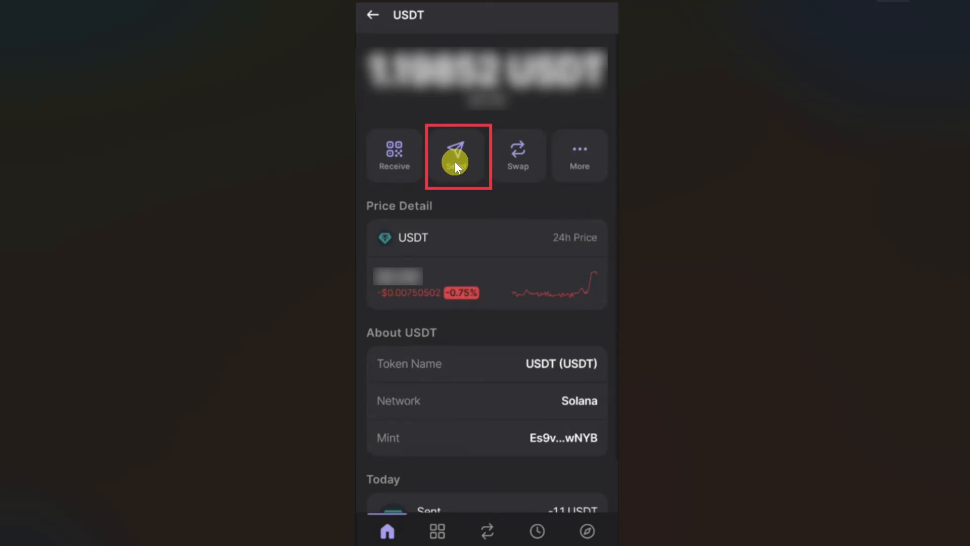
click(456, 156)
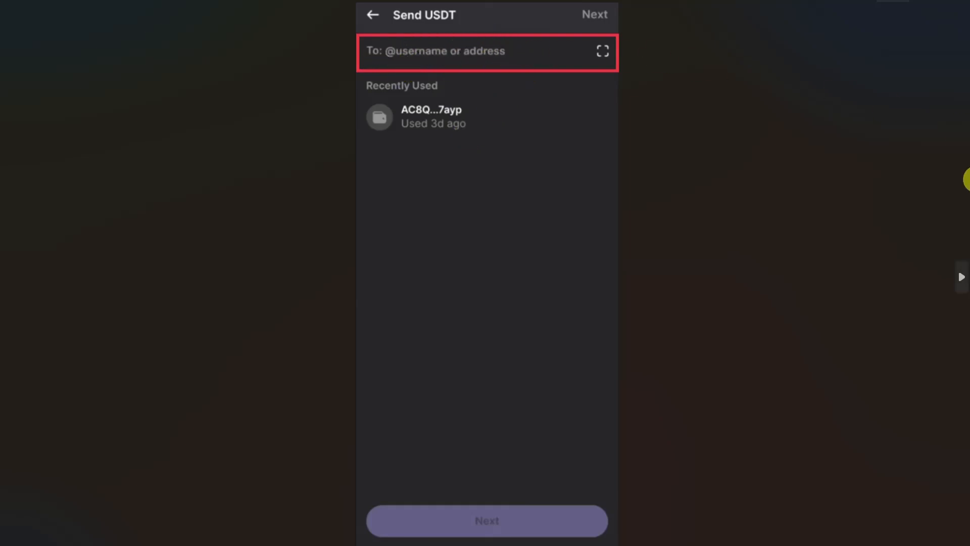
Switch to Binance and view the Wallets balance overview.
click(373, 16)
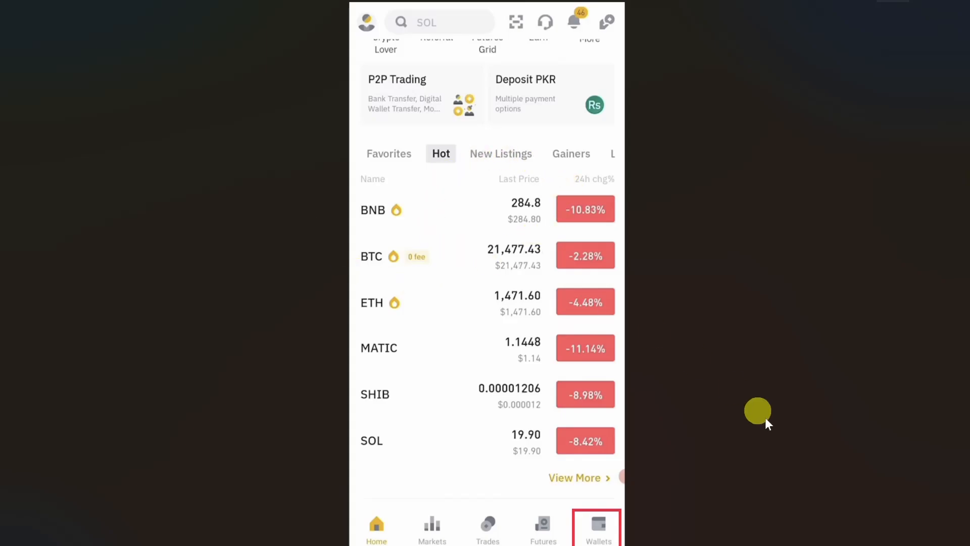
mouse_move(862, 374)
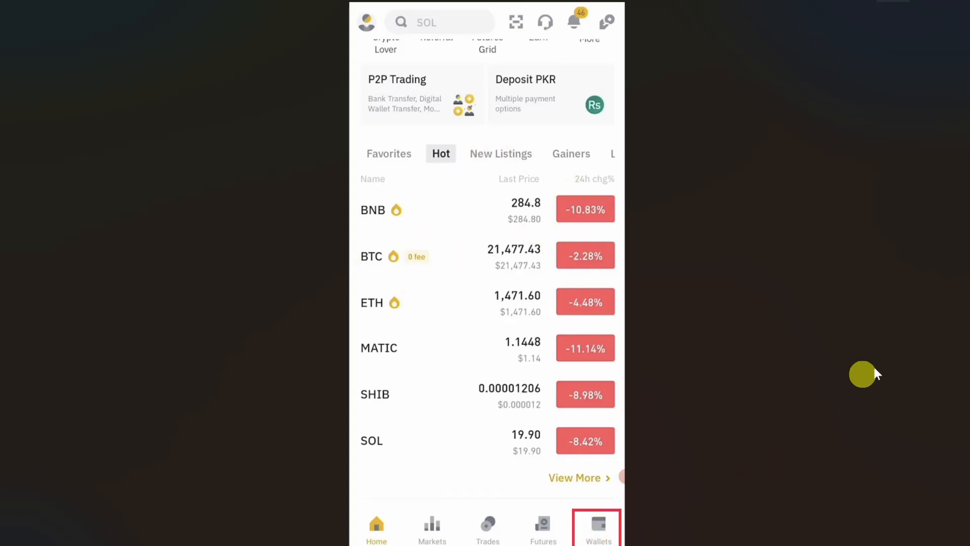
click(597, 528)
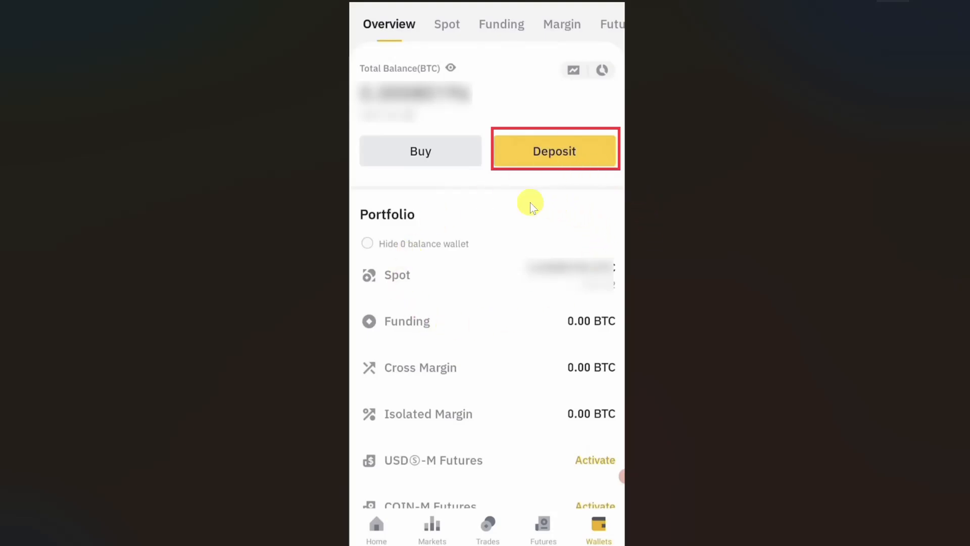
Begin a crypto deposit and search the coin list for 'Usdt'.
click(553, 150)
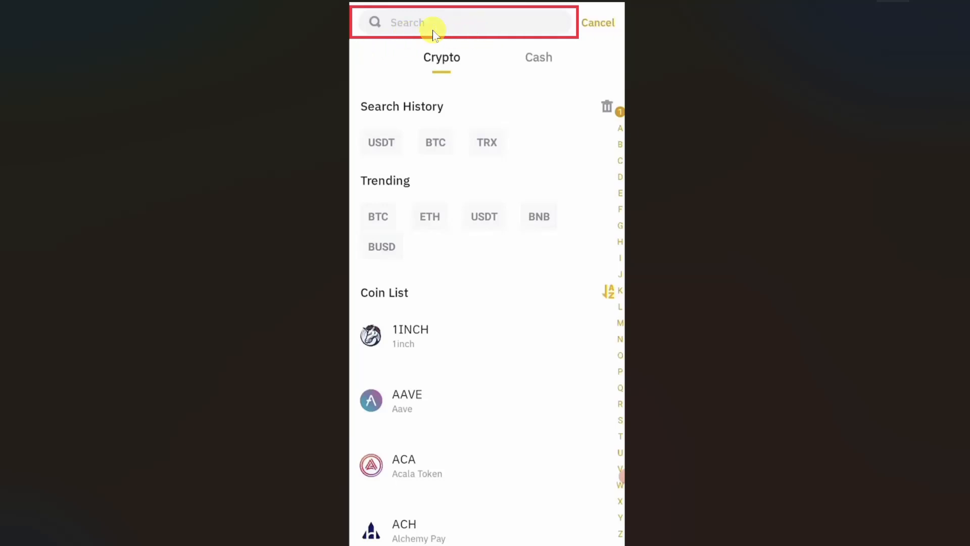
mouse_move(508, 111)
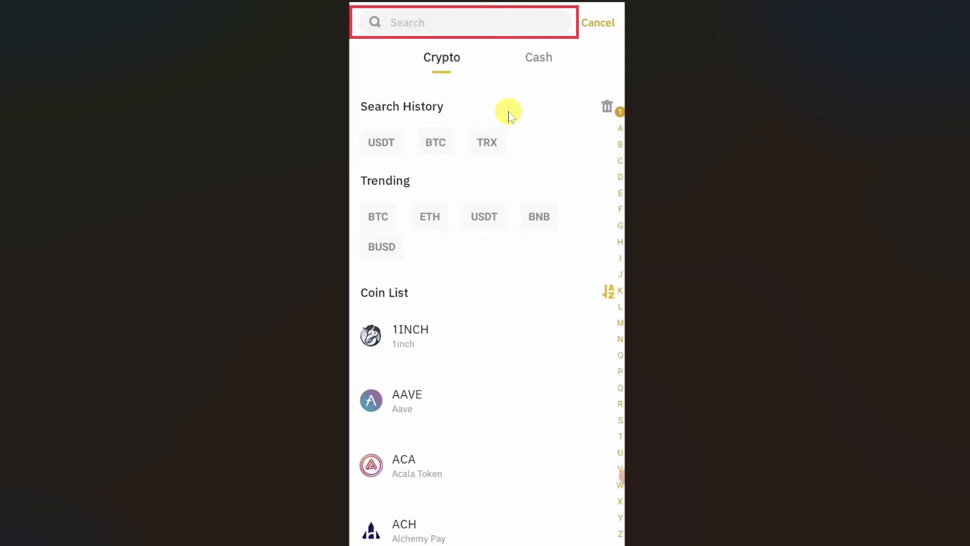
text(Usdt)
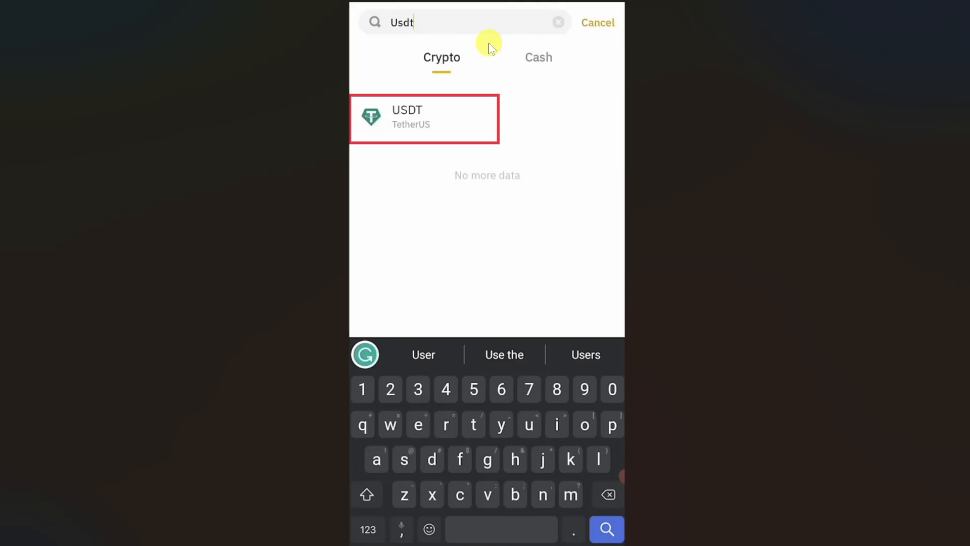
mouse_move(883, 232)
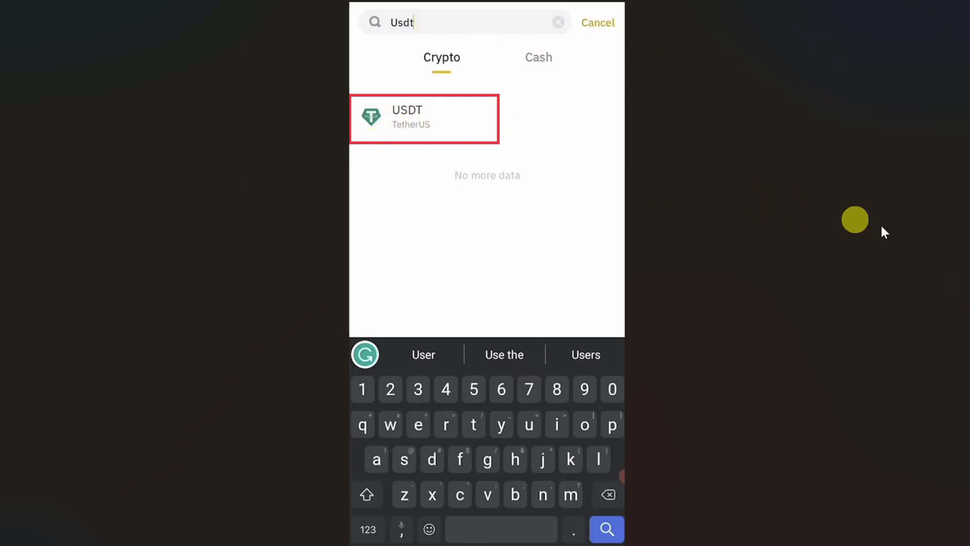
Bring up the deposit network choices for USDT.
click(424, 118)
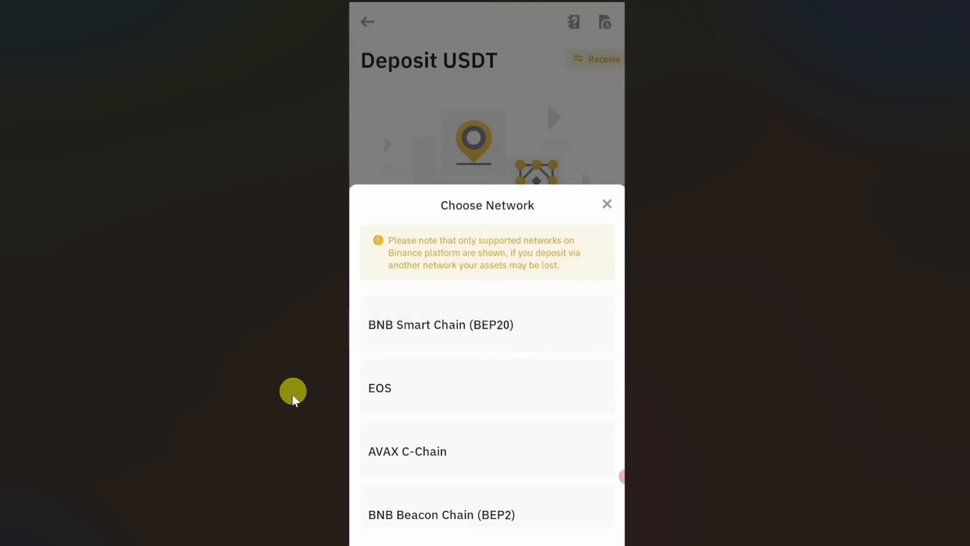
mouse_move(484, 279)
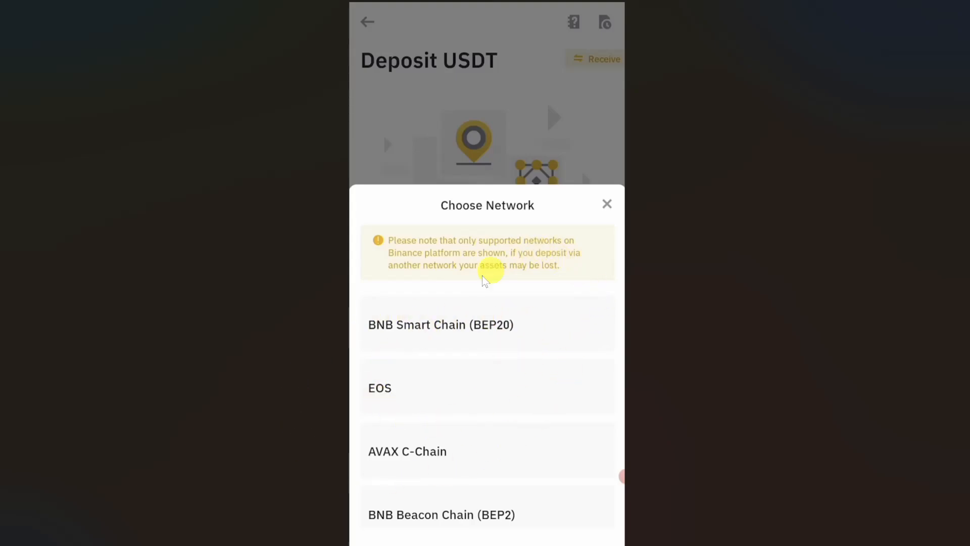
mouse_move(410, 365)
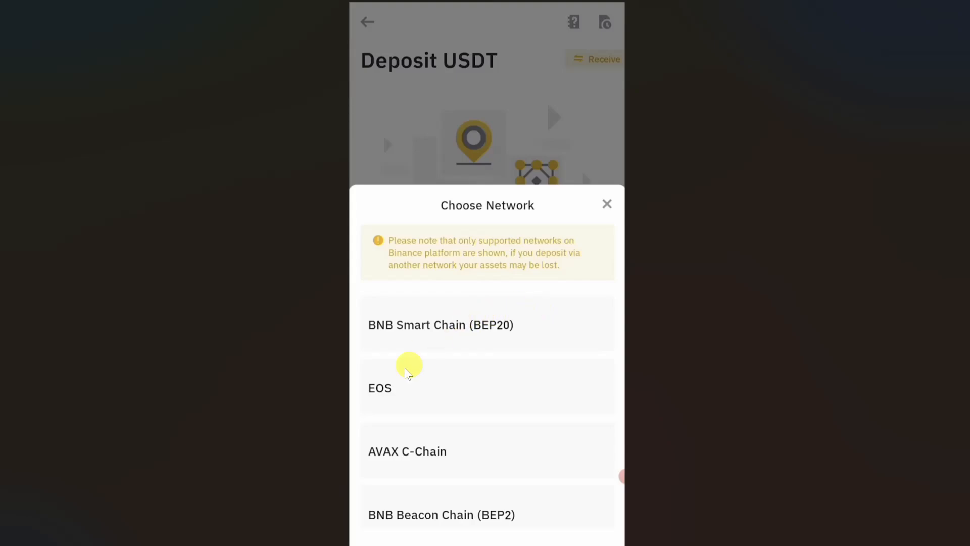
mouse_move(952, 254)
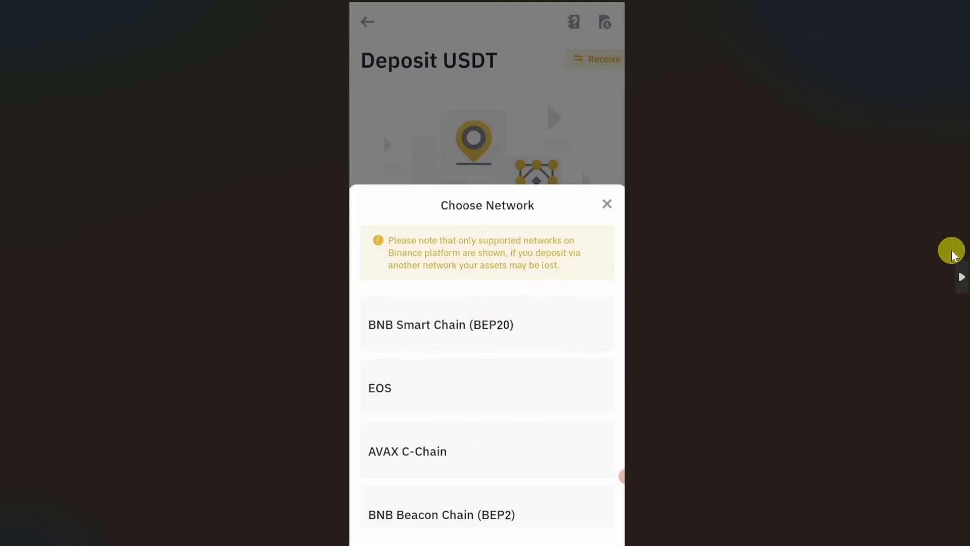
Choose BNB Smart Chain (BEP20) to show the USDT deposit address and QR code.
click(440, 324)
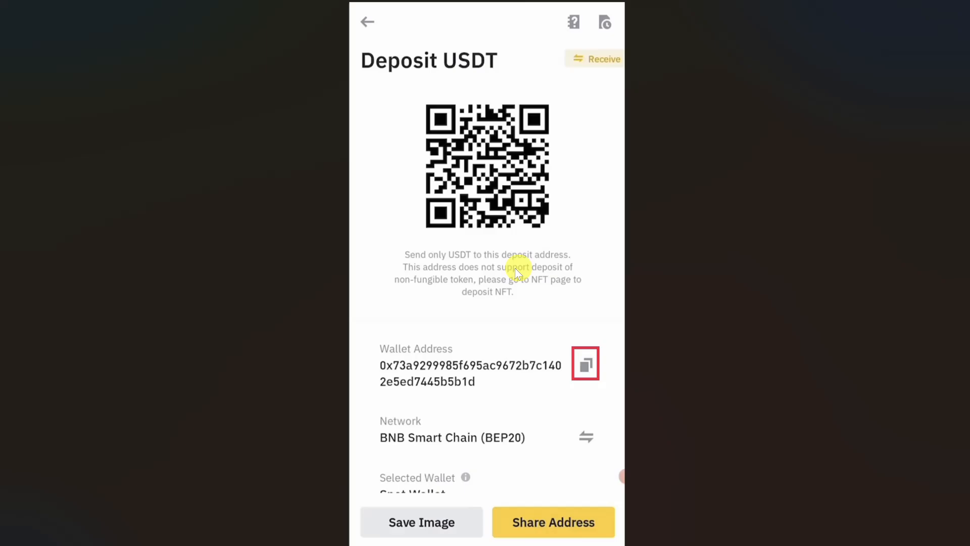
mouse_move(562, 388)
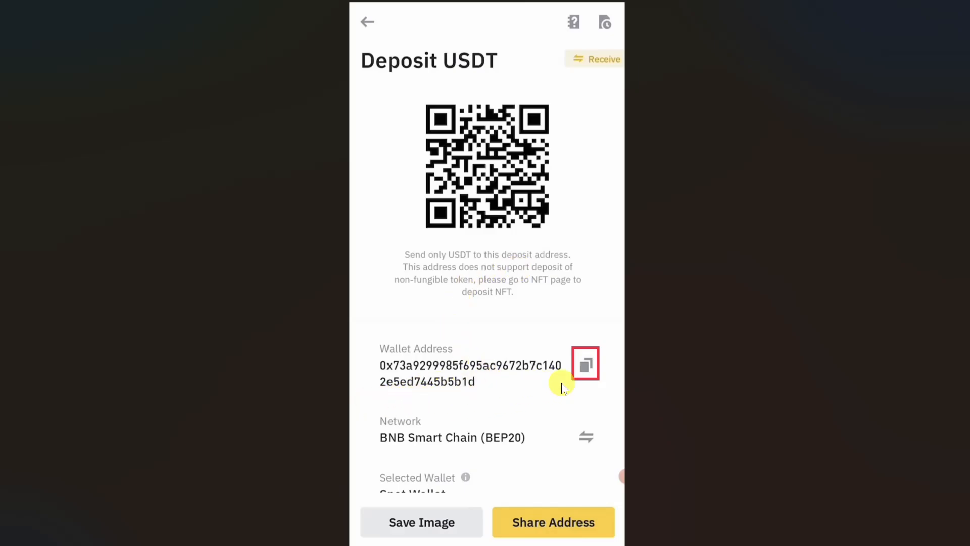
mouse_move(522, 380)
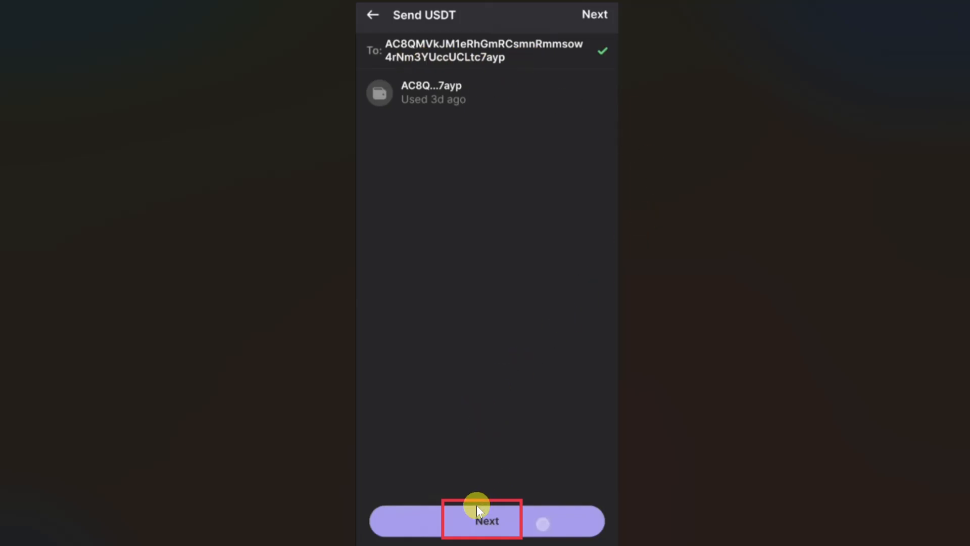
Accept the recipient and amount to reach the transfer summary with its network fee.
click(486, 519)
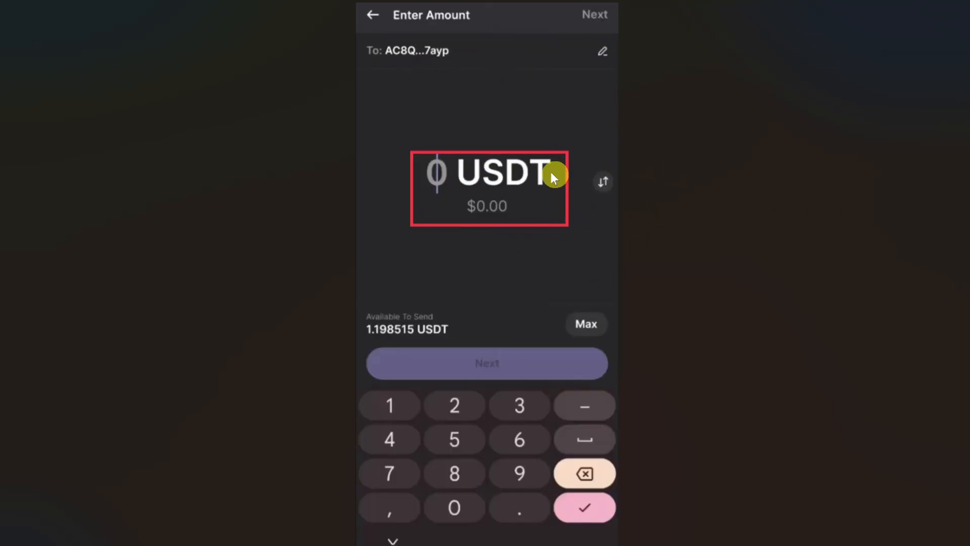
mouse_move(591, 241)
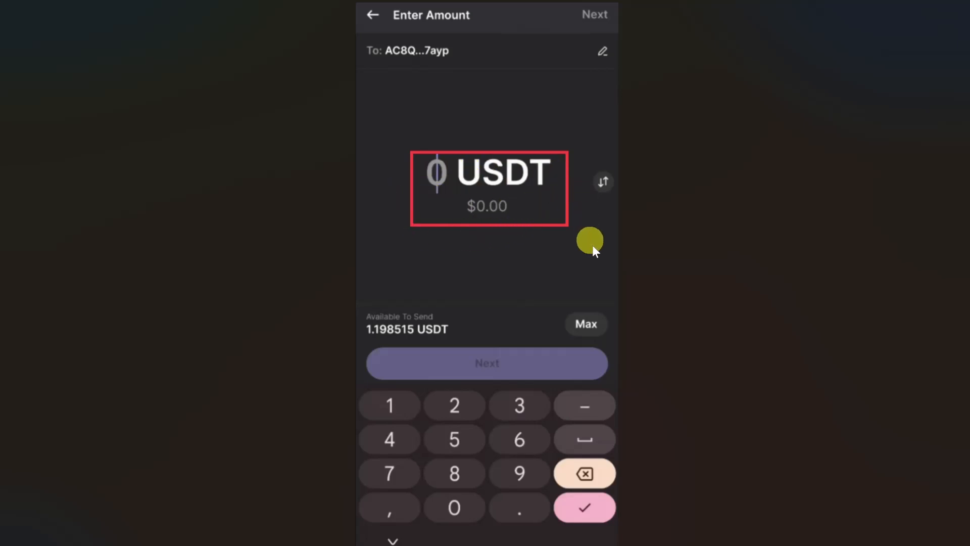
mouse_move(591, 244)
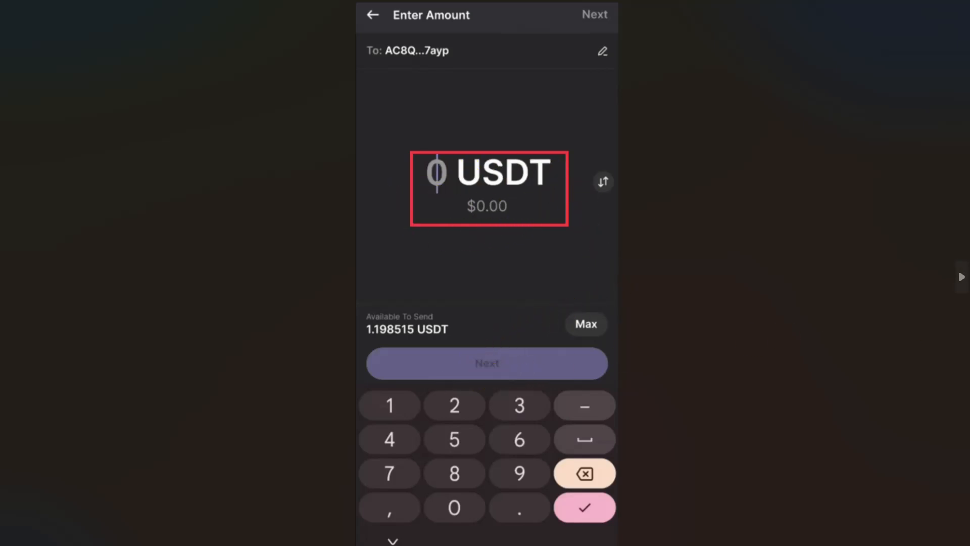
click(486, 362)
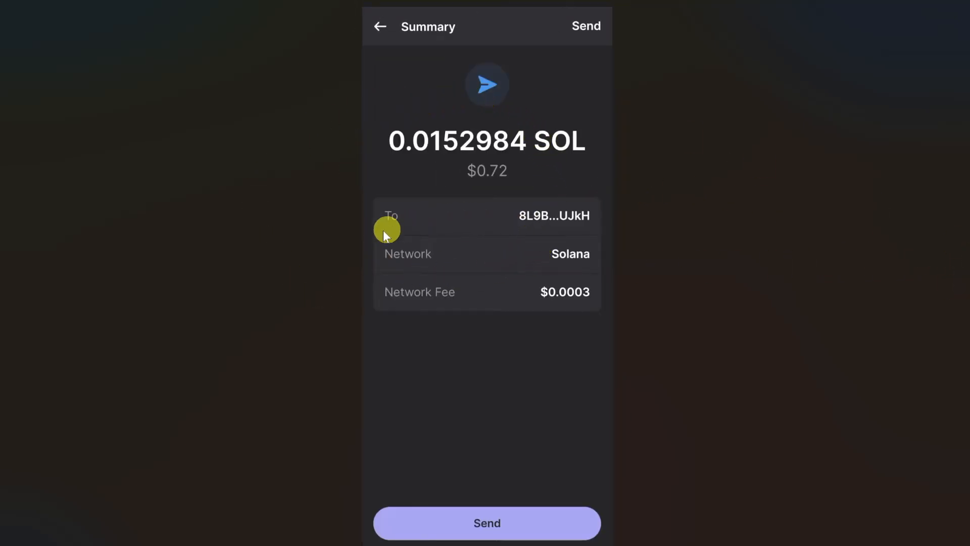
mouse_move(608, 258)
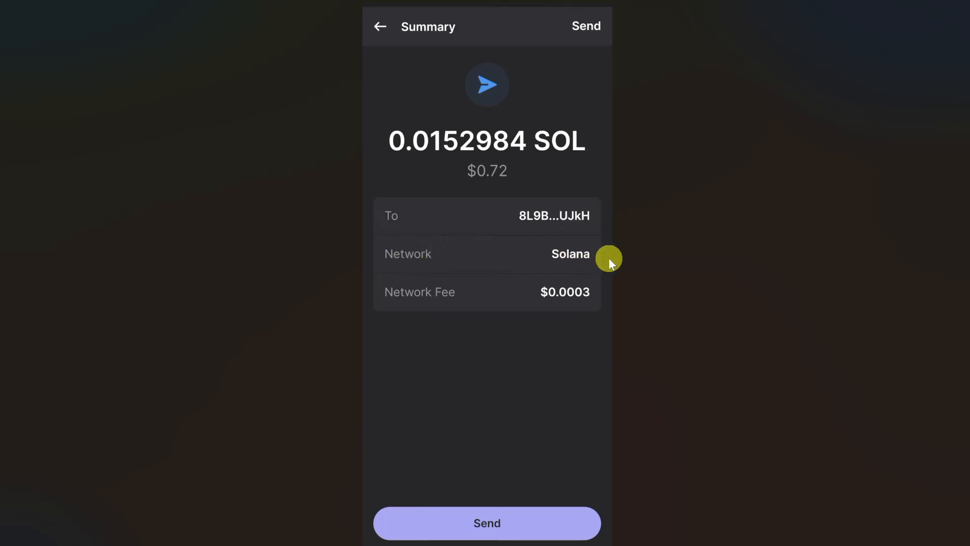
mouse_move(467, 475)
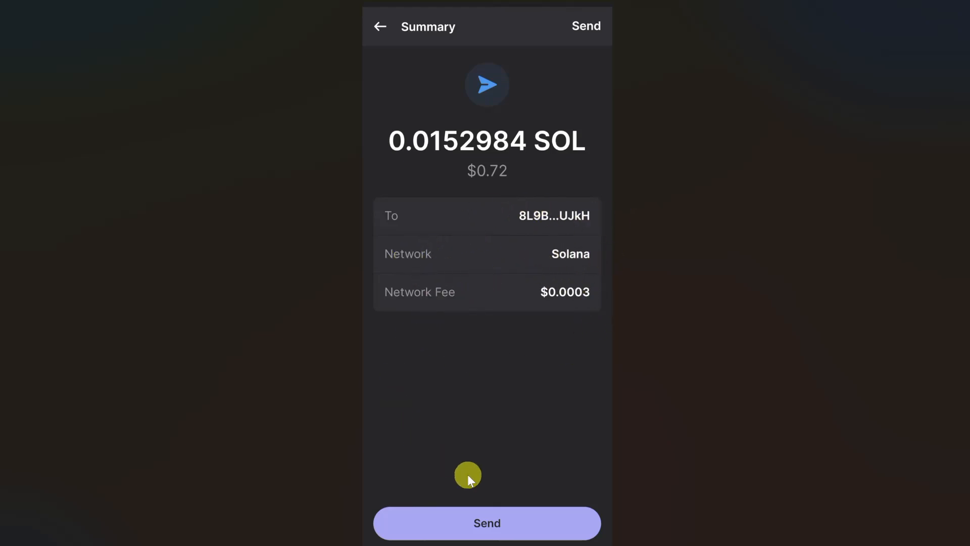
mouse_move(640, 399)
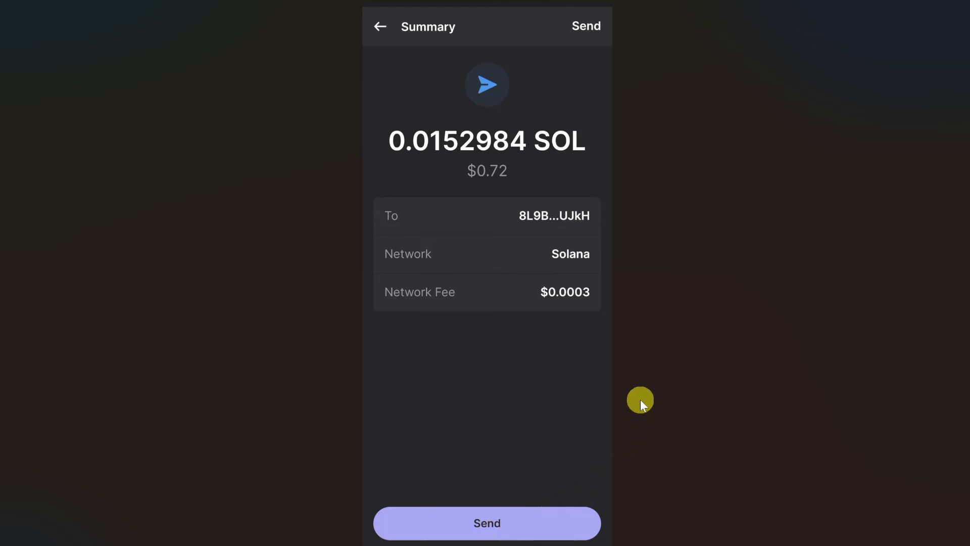
mouse_move(481, 376)
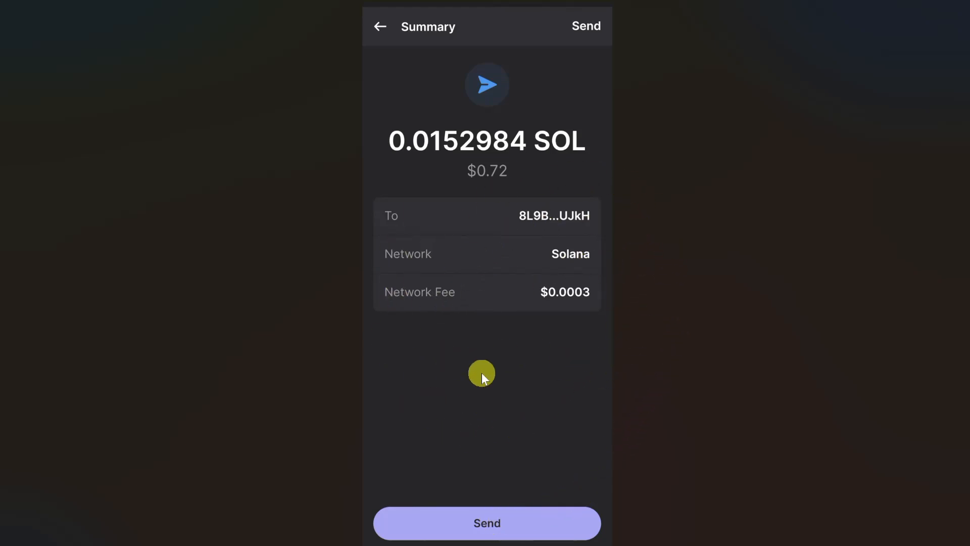
mouse_move(627, 263)
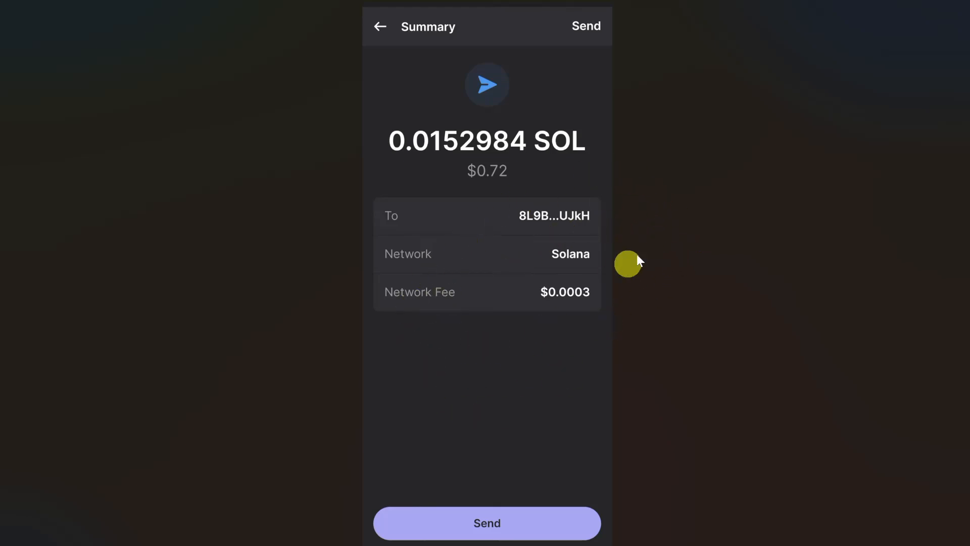
mouse_move(536, 195)
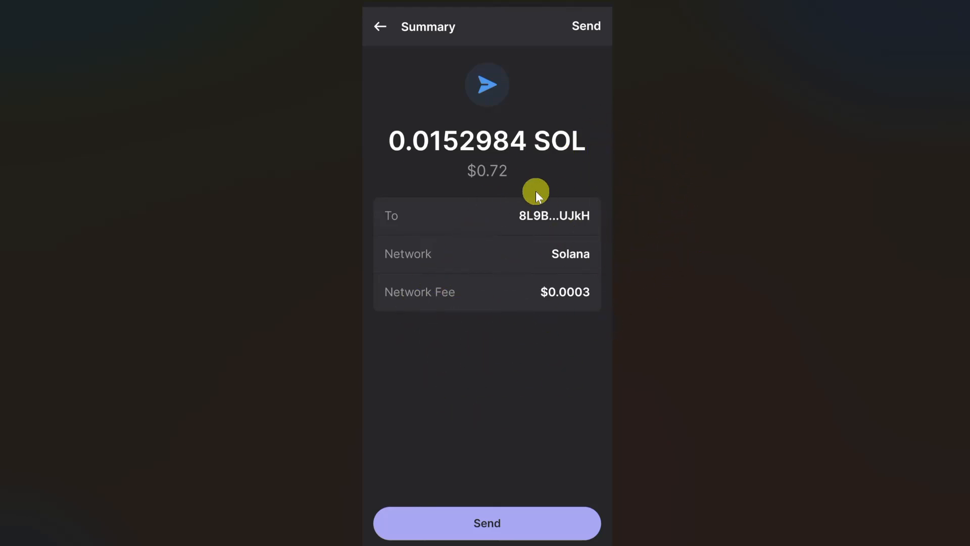